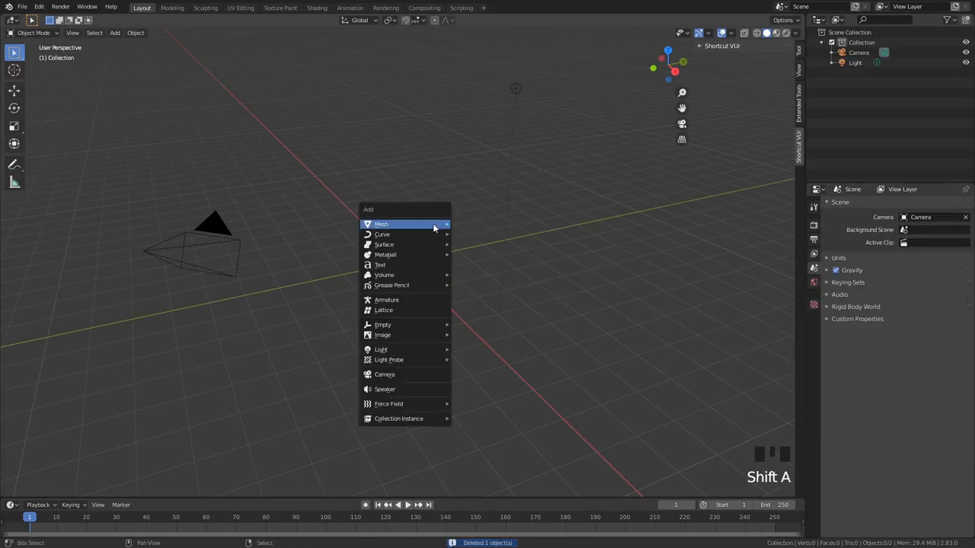
# Add a plane, subdivide it densely, and round its corners slightly in Edit Mode
pyautogui.click(381, 224)
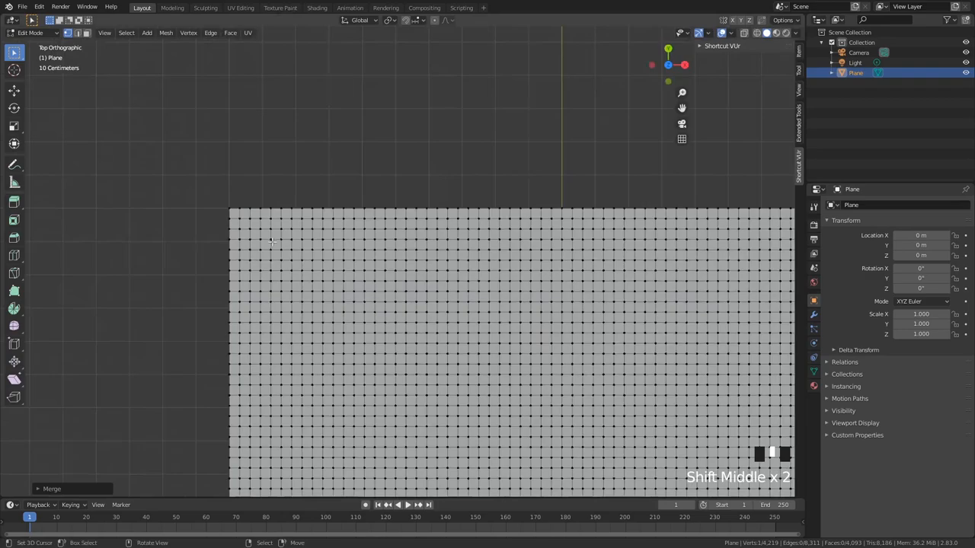
pyautogui.scroll(3)
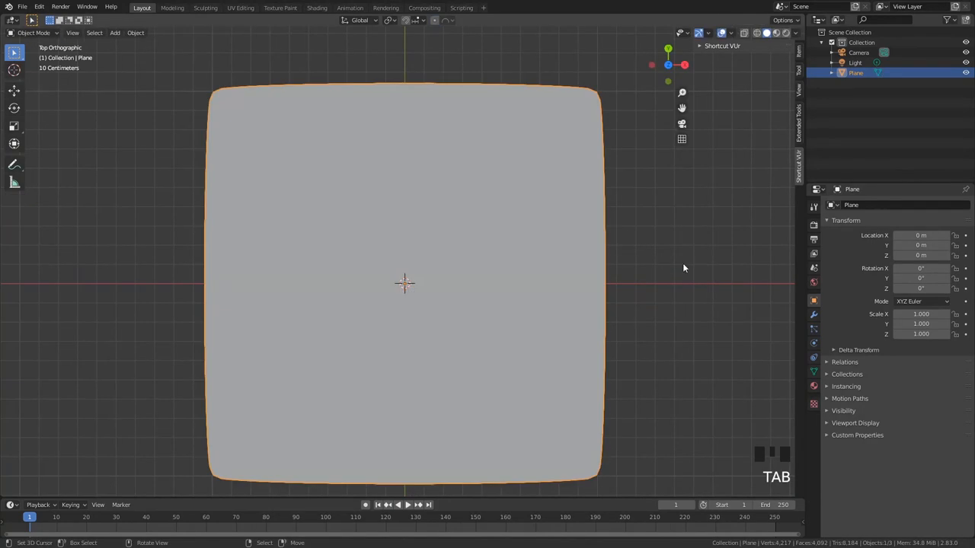
pyautogui.press('Tab')
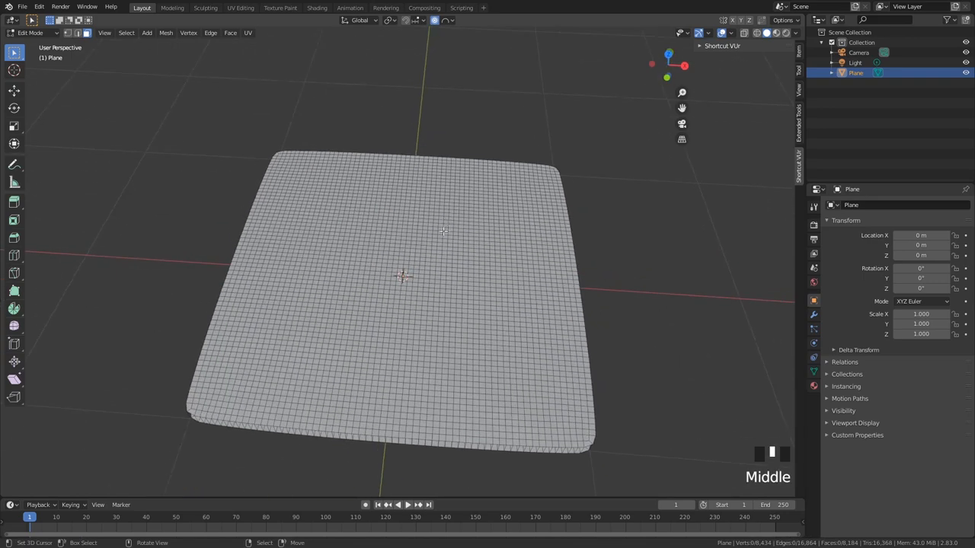
# Enable Cloth physics with Pressure 10 and Sewing, then play the timeline to inflate
pyautogui.press('Tab')
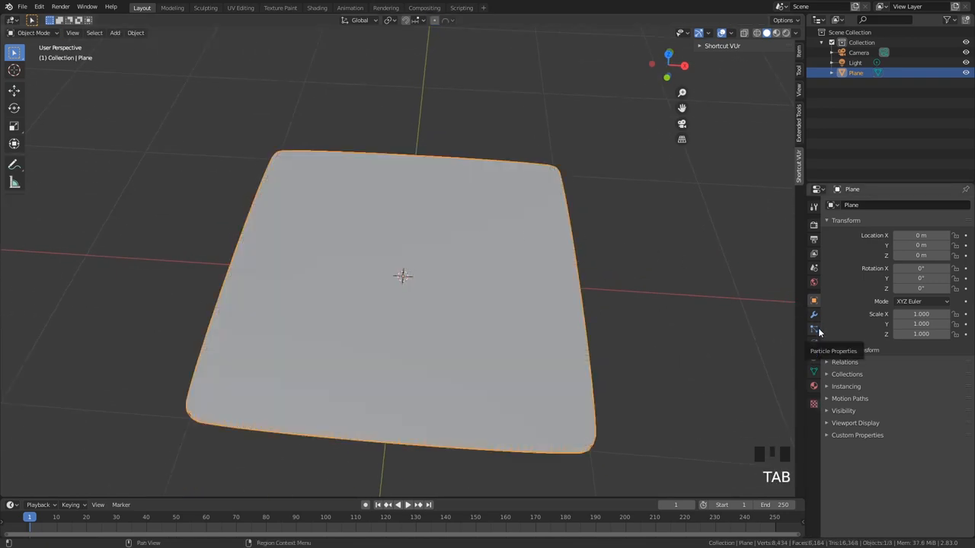
pyautogui.click(813, 329)
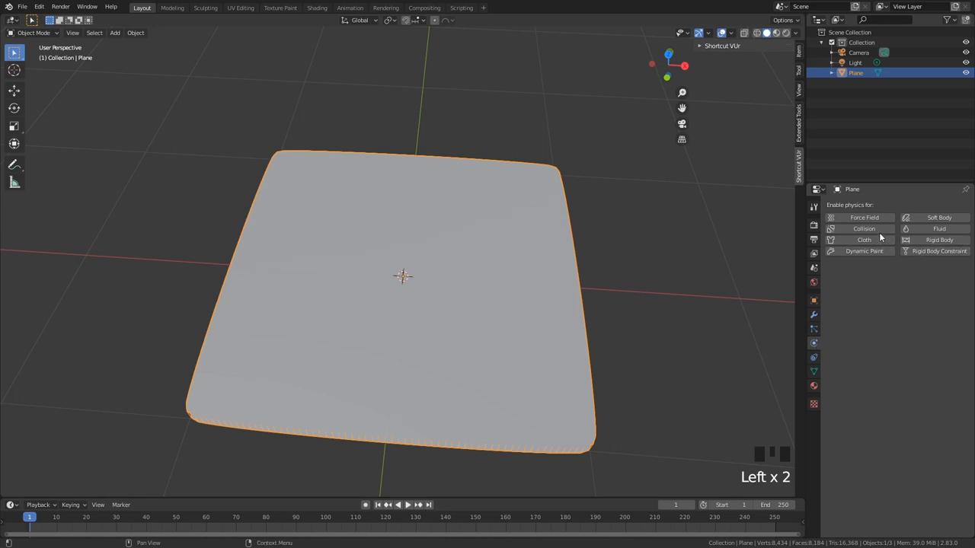
pyautogui.moveTo(865, 228)
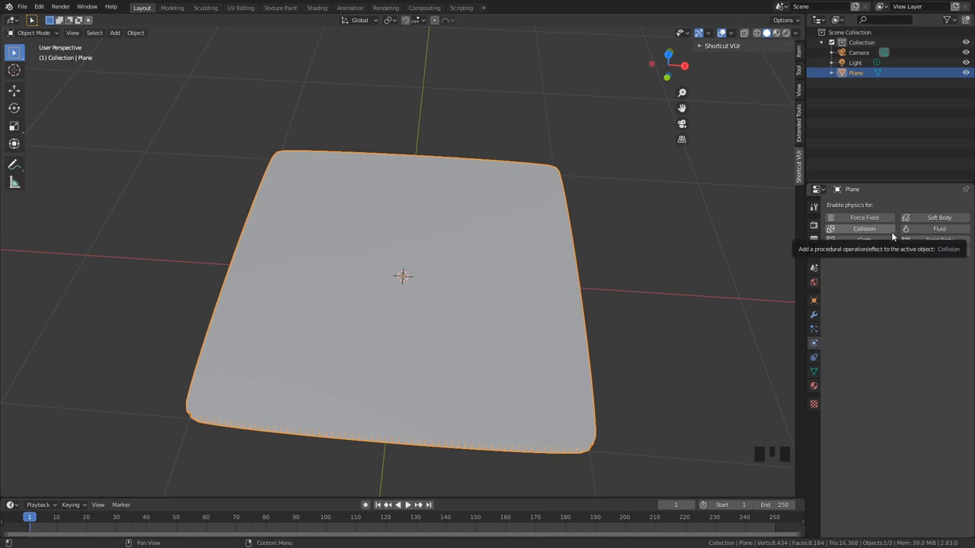
pyautogui.click(864, 239)
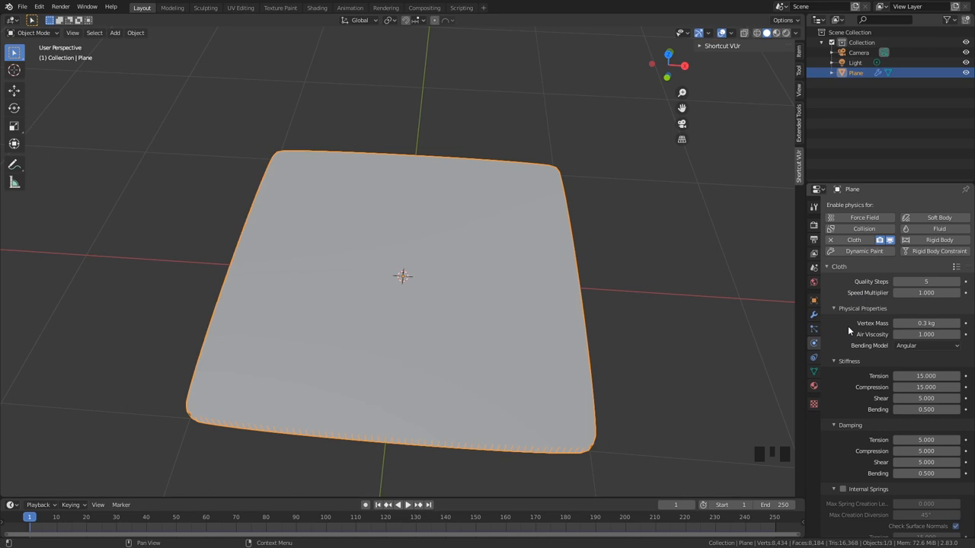
pyautogui.scroll(-3)
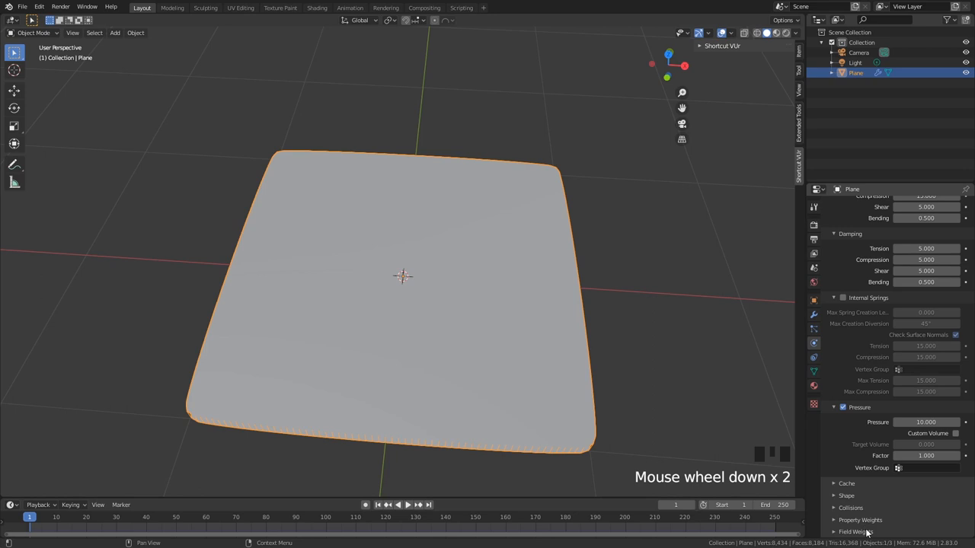
pyautogui.scroll(-3)
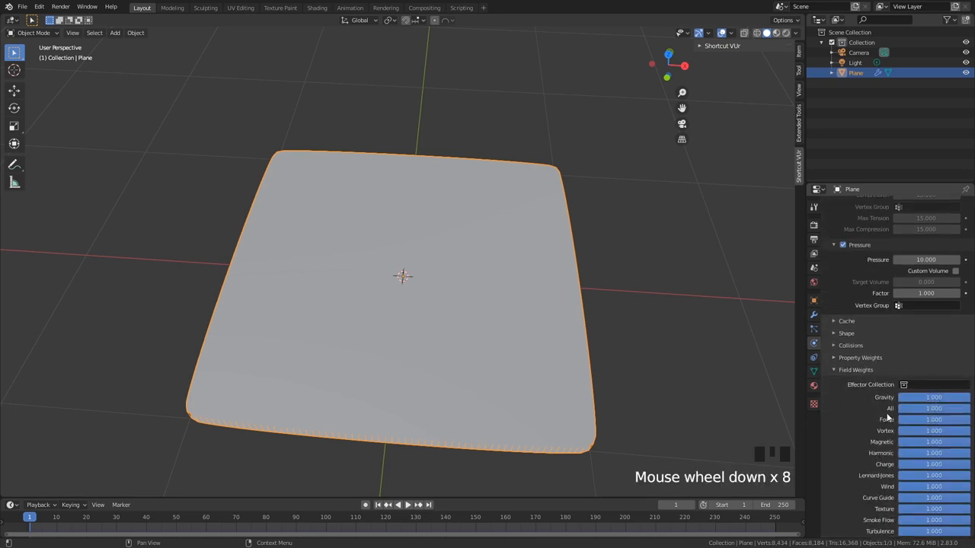
pyautogui.click(933, 396)
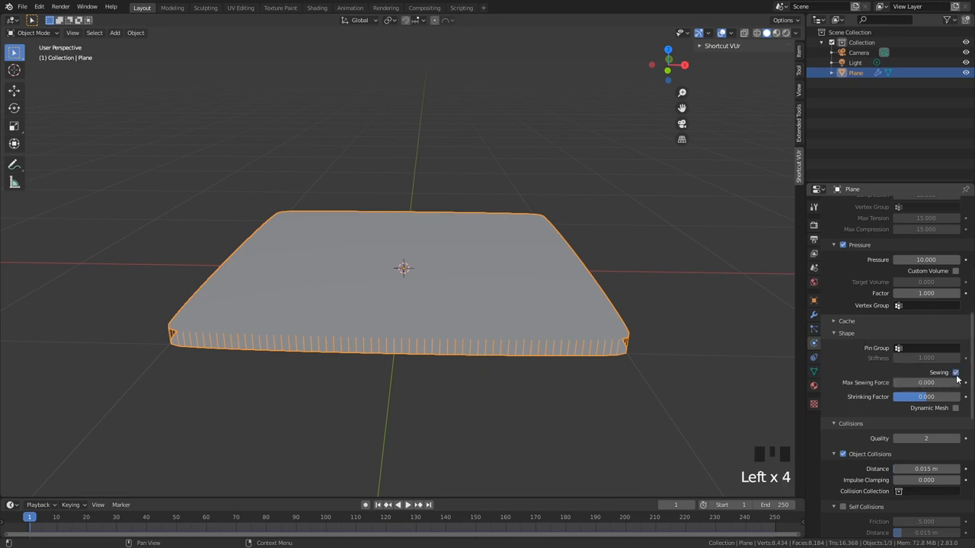
pyautogui.click(399, 504)
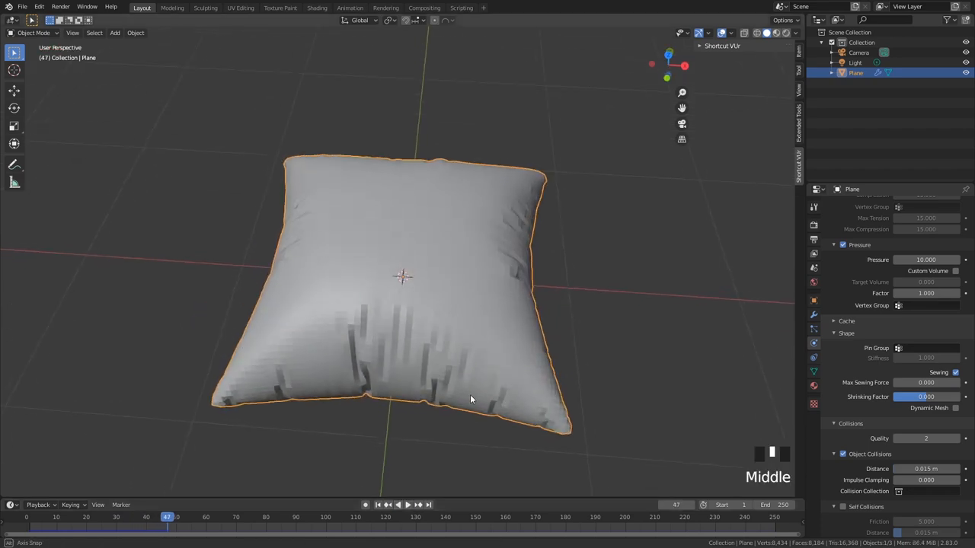
# Add a Subdivision Surface modifier (Viewport 1, Render 2) to the pillow
pyautogui.click(155, 517)
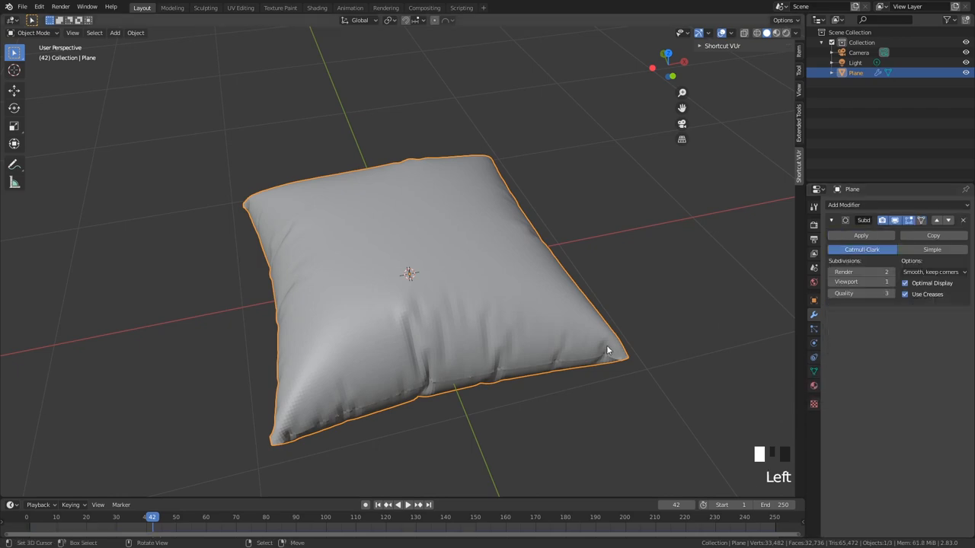
# Merge the duplicate seam vertex and scale the pillow, leaving a permanent smooth mesh
pyautogui.press('f3')
pyautogui.write('Merge by Distance')
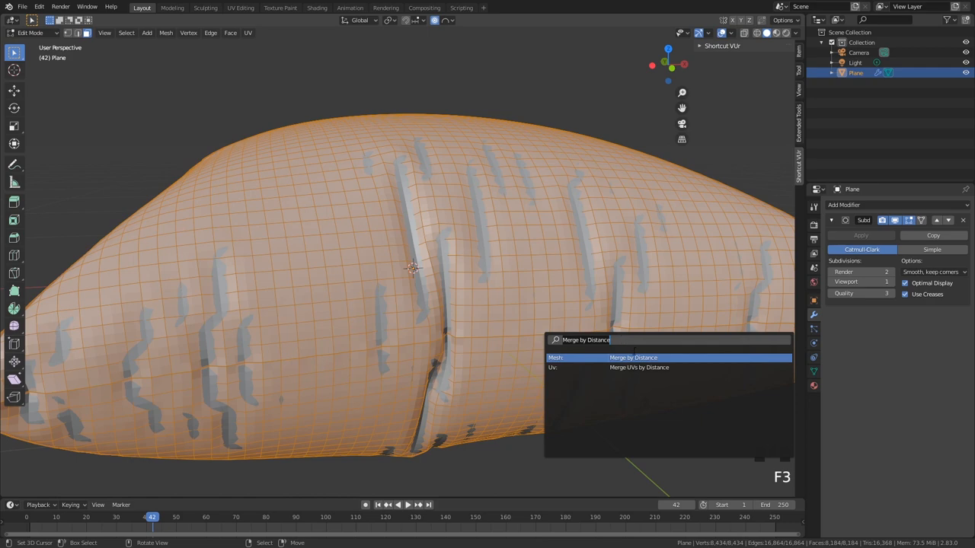
pyautogui.click(633, 358)
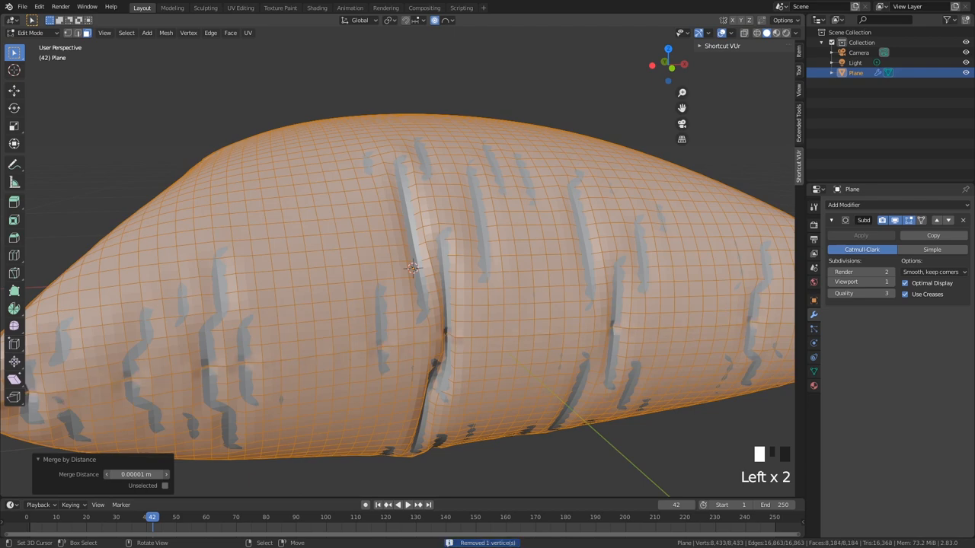
pyautogui.moveTo(137, 474); pyautogui.dragTo(160, 475)
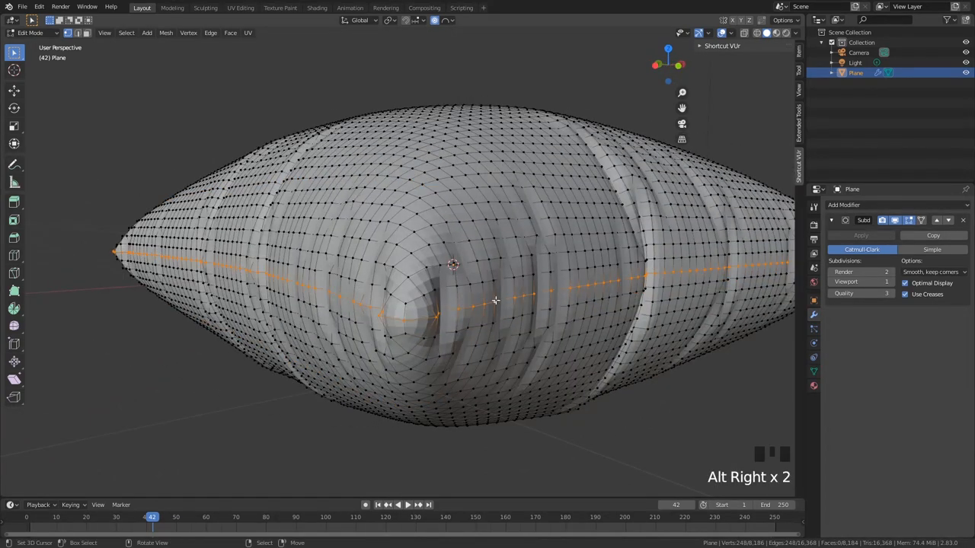
pyautogui.scroll(3)
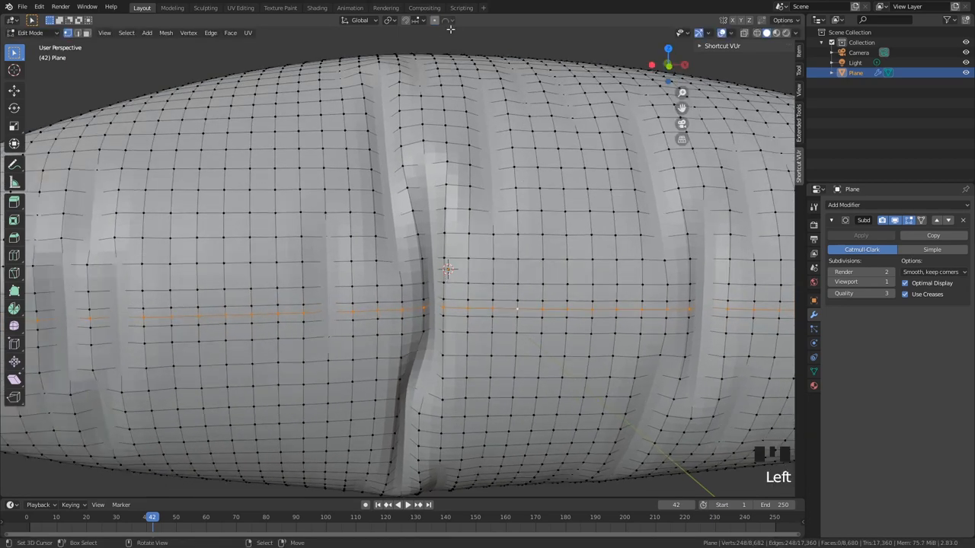
pyautogui.press('s')
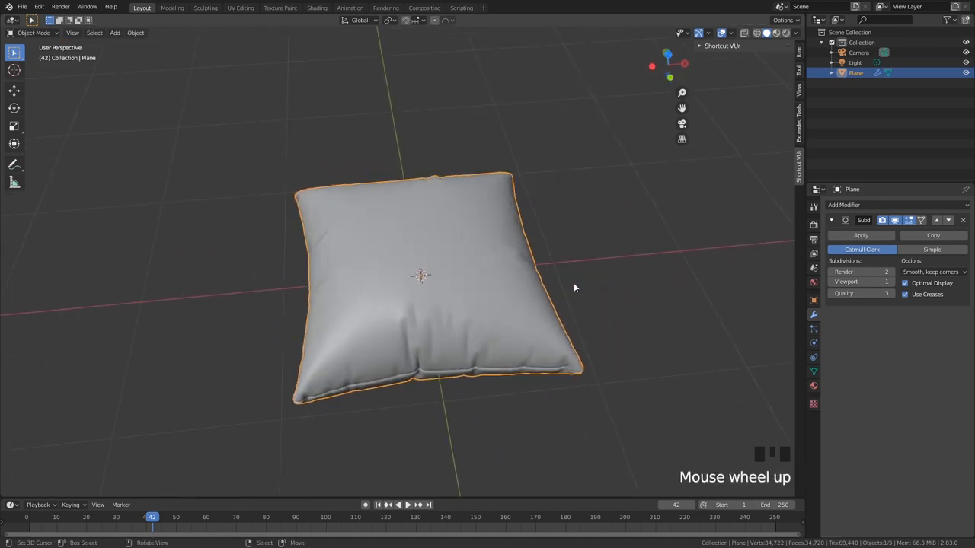
pyautogui.moveTo(575, 287); pyautogui.dragTo(417, 281)
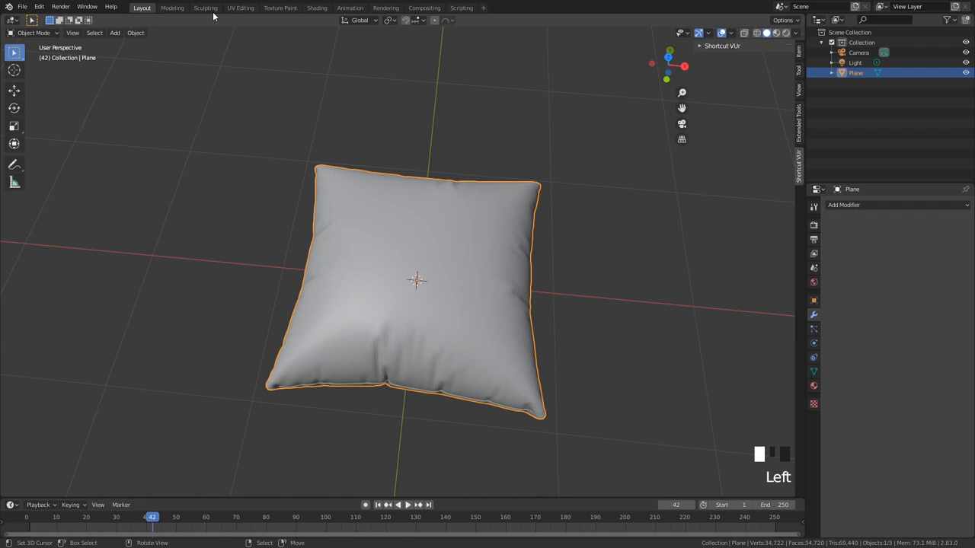
# In Sculpting, use the Cloth brush to stroke wrinkles into the lower corner and surface
pyautogui.click(204, 7)
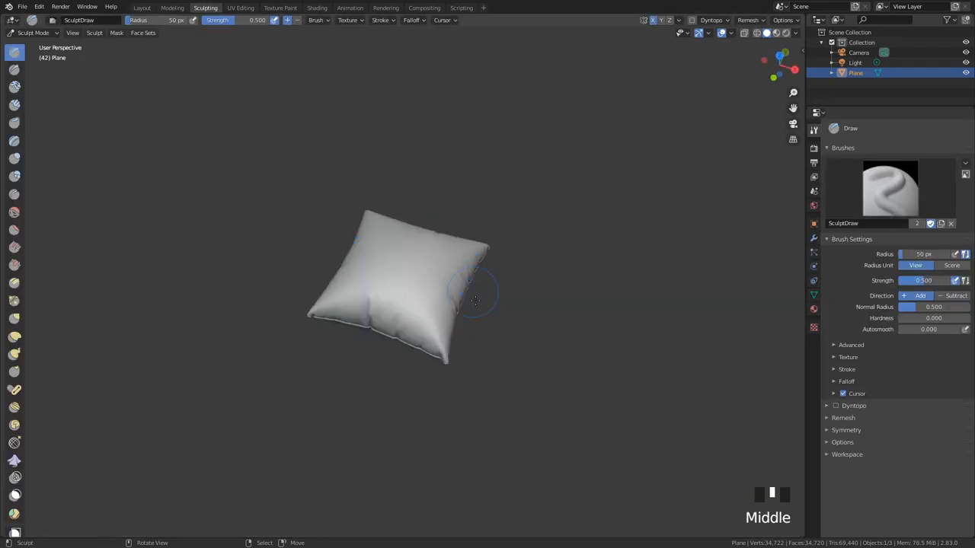
pyautogui.scroll(3)
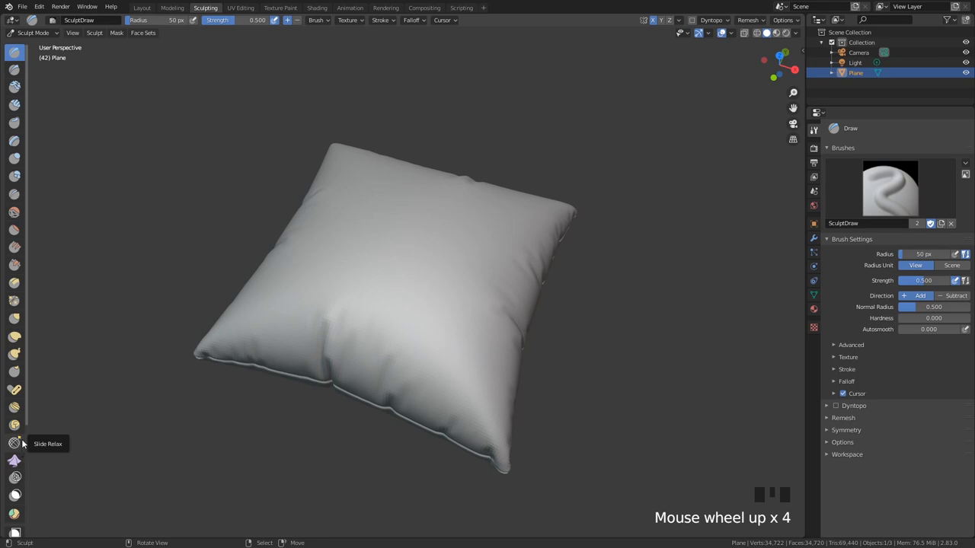
pyautogui.click(14, 460)
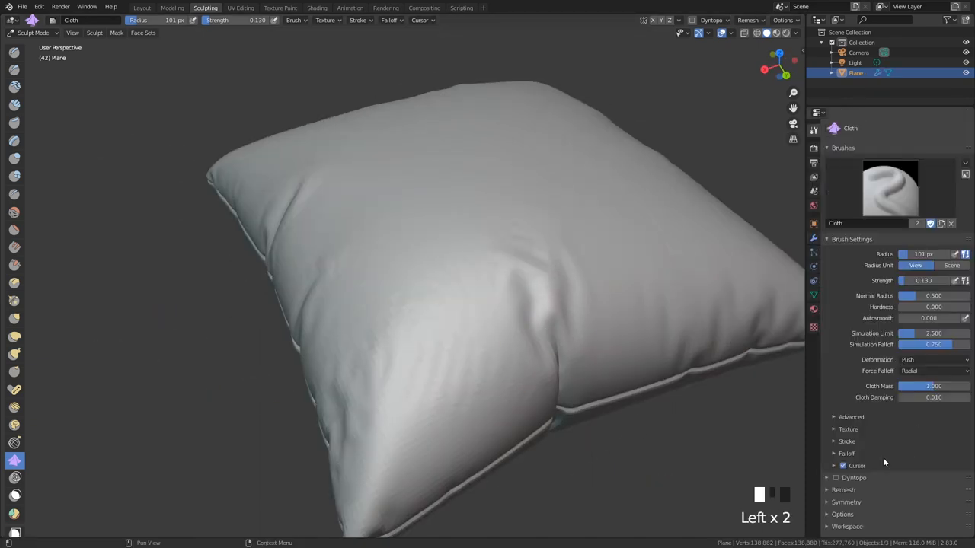
pyautogui.moveTo(933, 397)
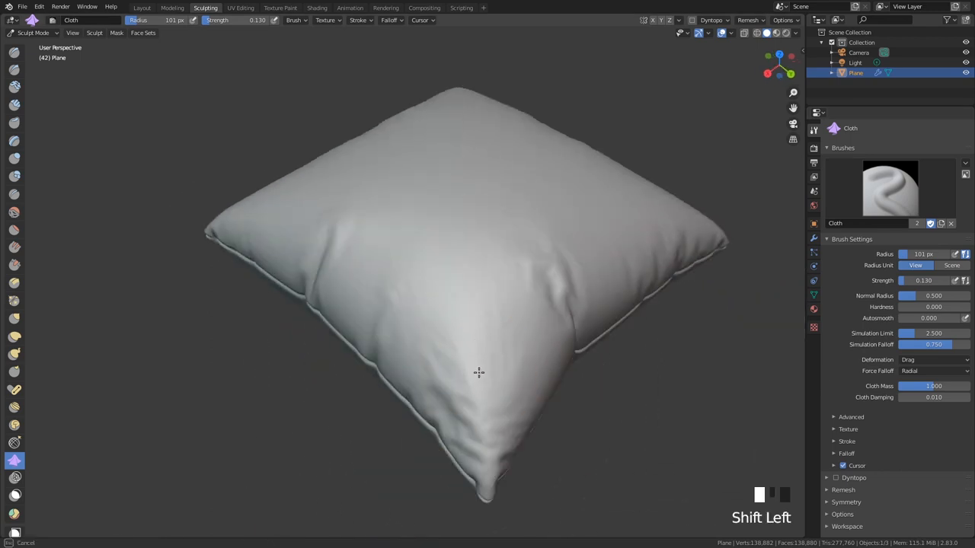
pyautogui.moveTo(480, 373); pyautogui.dragTo(518, 300)
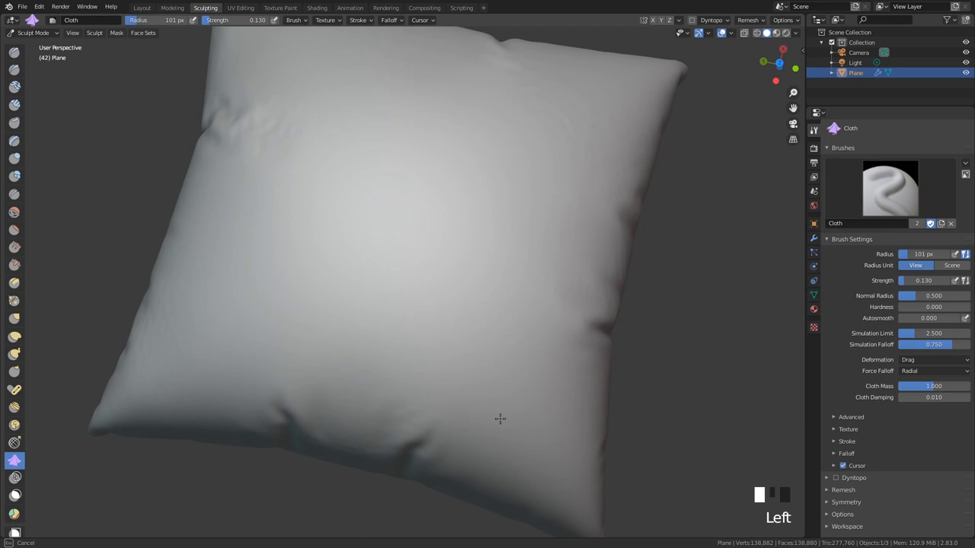
pyautogui.moveTo(501, 418); pyautogui.dragTo(552, 301)
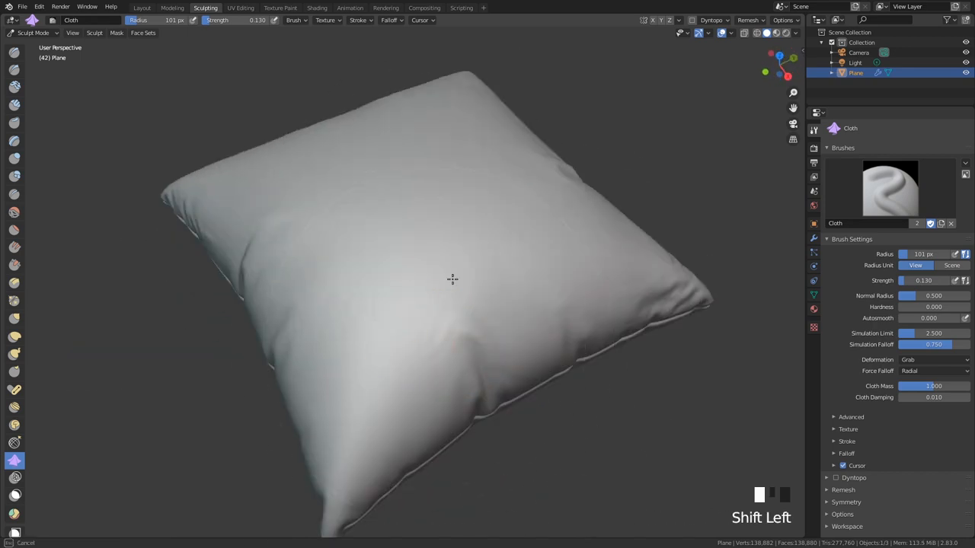
pyautogui.scroll(-3)
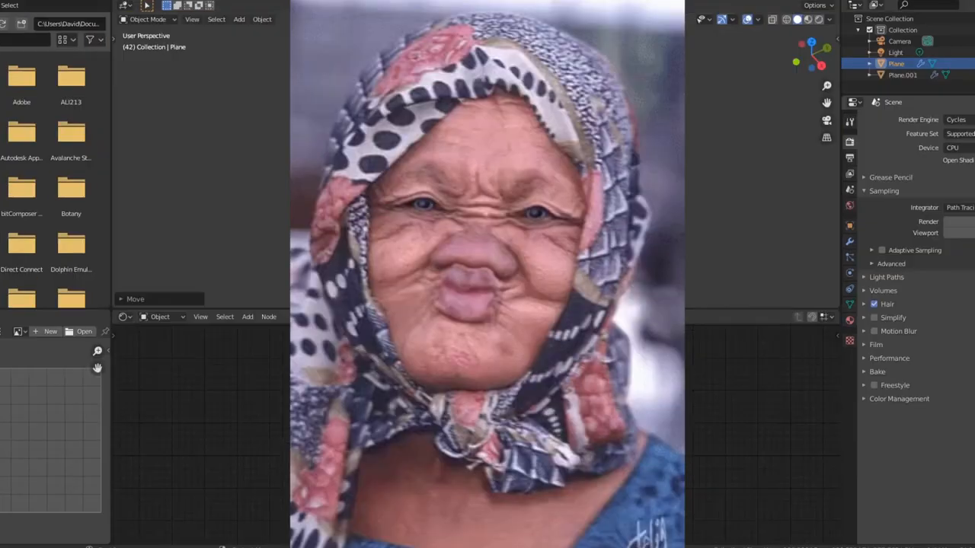
# Select the pillow Plane and create a new material for it
pyautogui.click(499, 316)
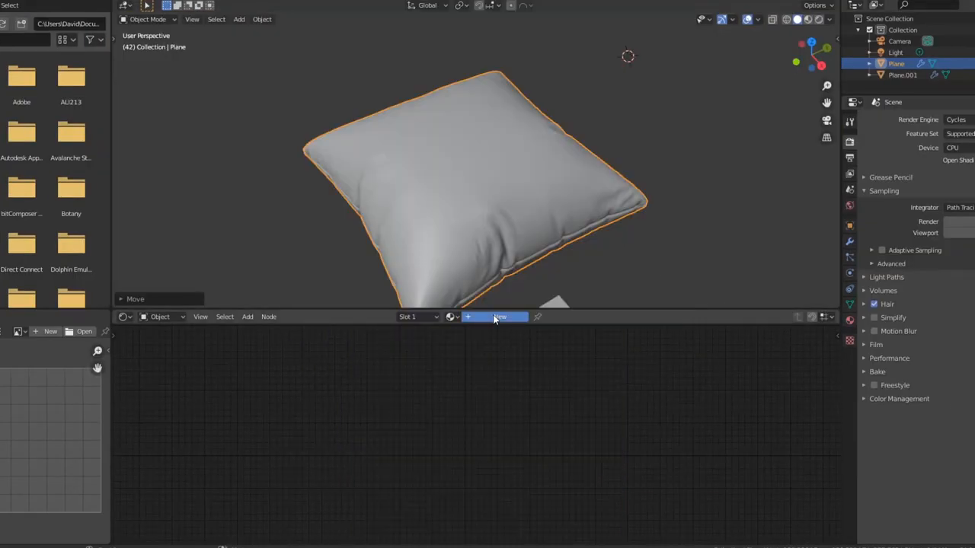
pyautogui.click(499, 316)
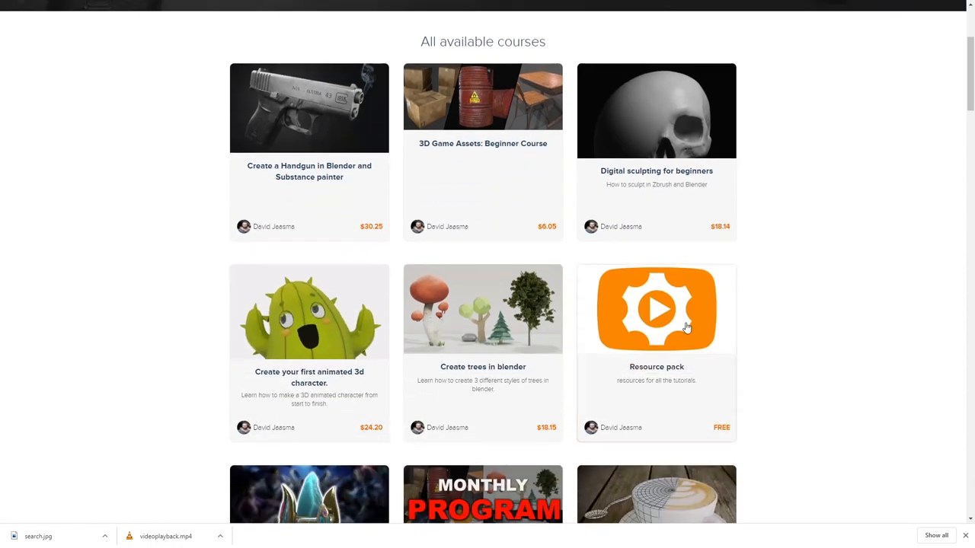
# Open the free Resource pack card on the All available courses page
pyautogui.click(656, 308)
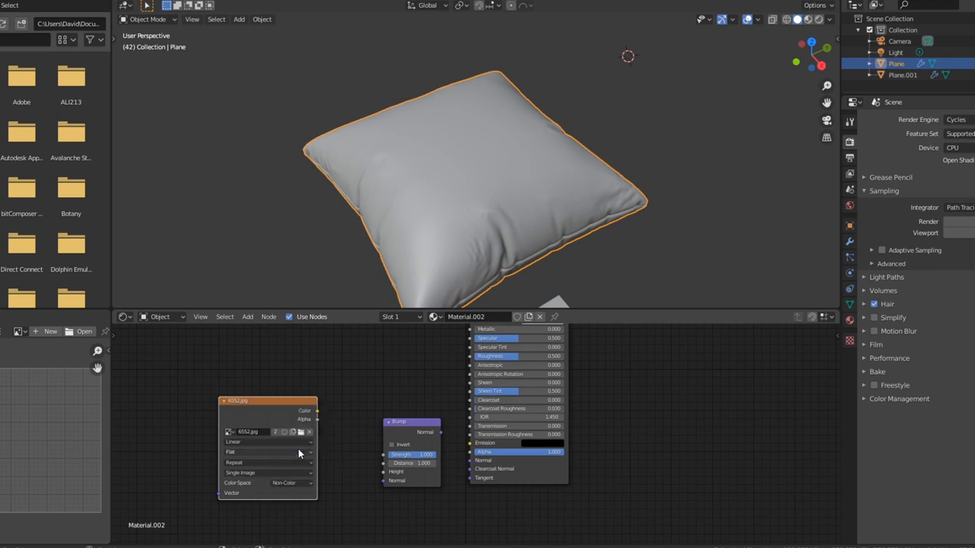
# Connect Image Texture Color to Bump Height and switch to Material Preview shading
pyautogui.moveTo(316, 410); pyautogui.dragTo(384, 472)
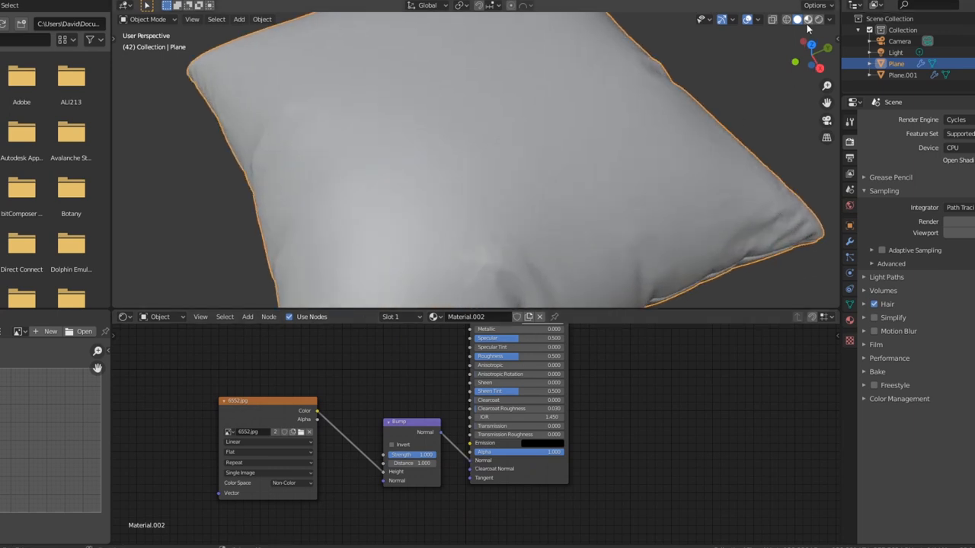
pyautogui.click(796, 19)
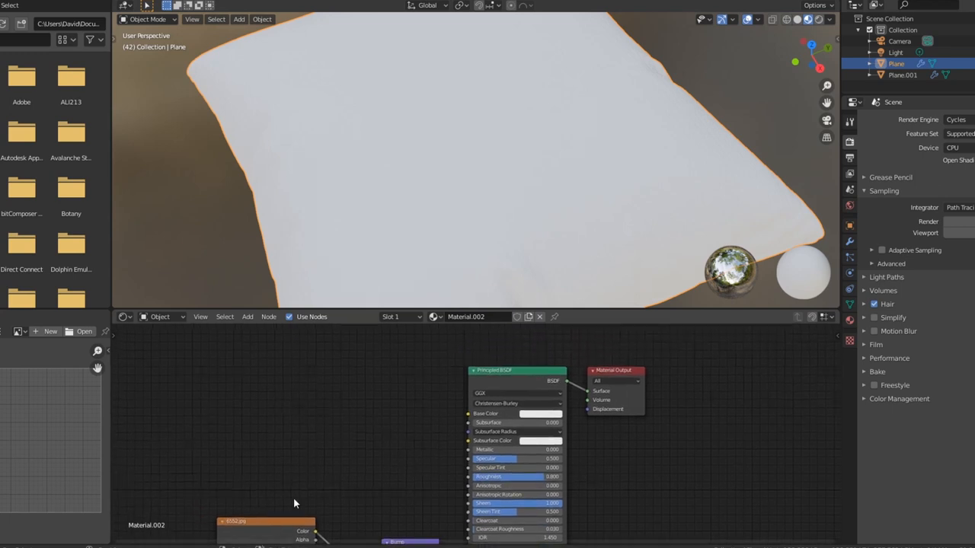
# Add an Image Texture node via search and load the blue floral vintage image
pyautogui.write('im')
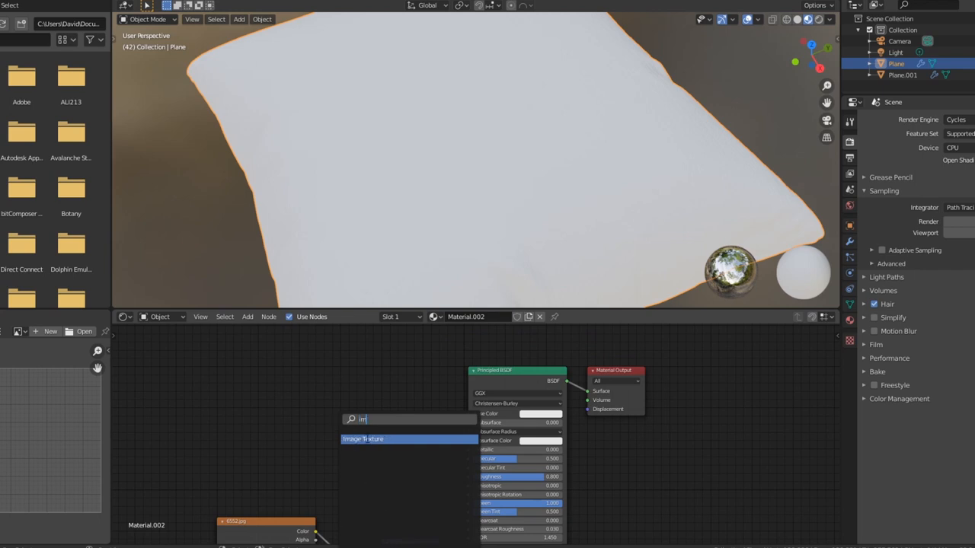
pyautogui.click(363, 439)
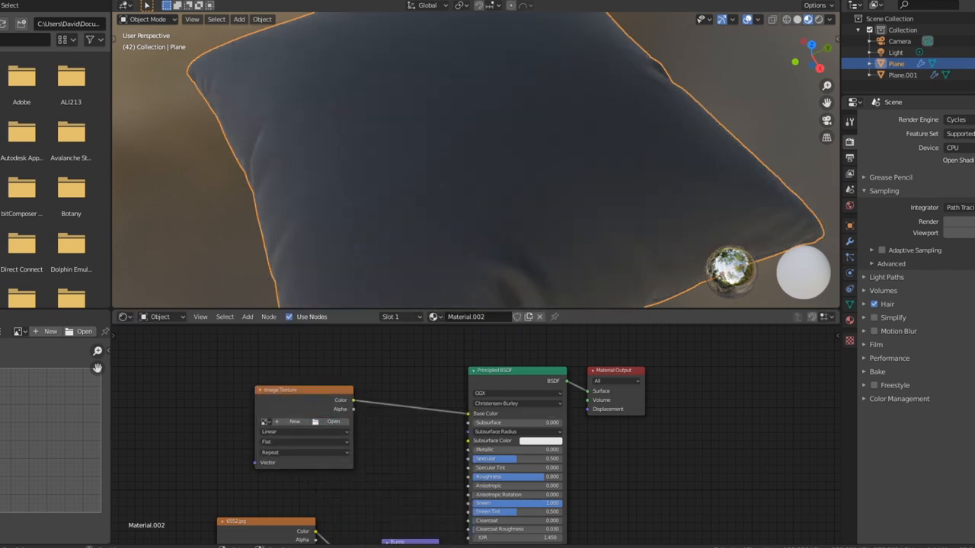
pyautogui.click(334, 422)
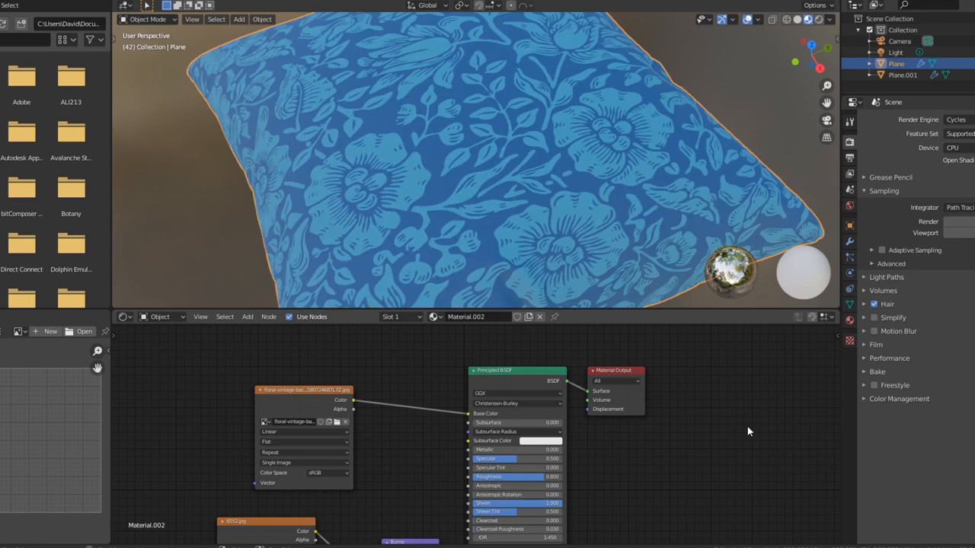